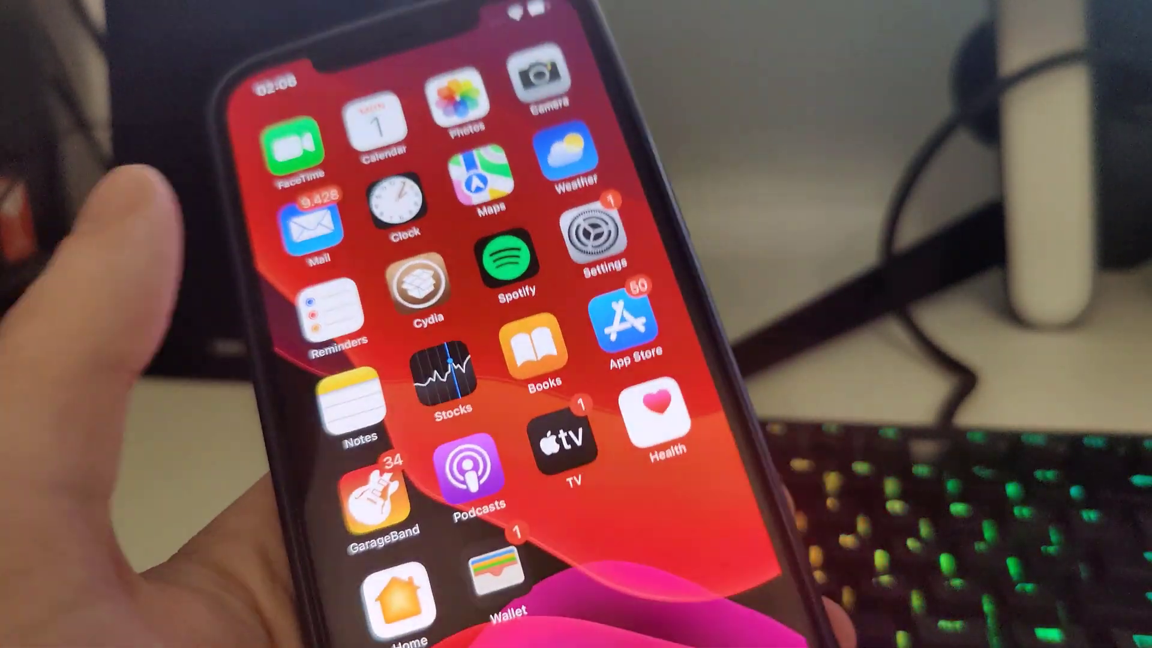
Step: Review App Store settings, confirm Safari JavaScript is on, then dismiss Safari's keyboard on bing.com
click(598, 235)
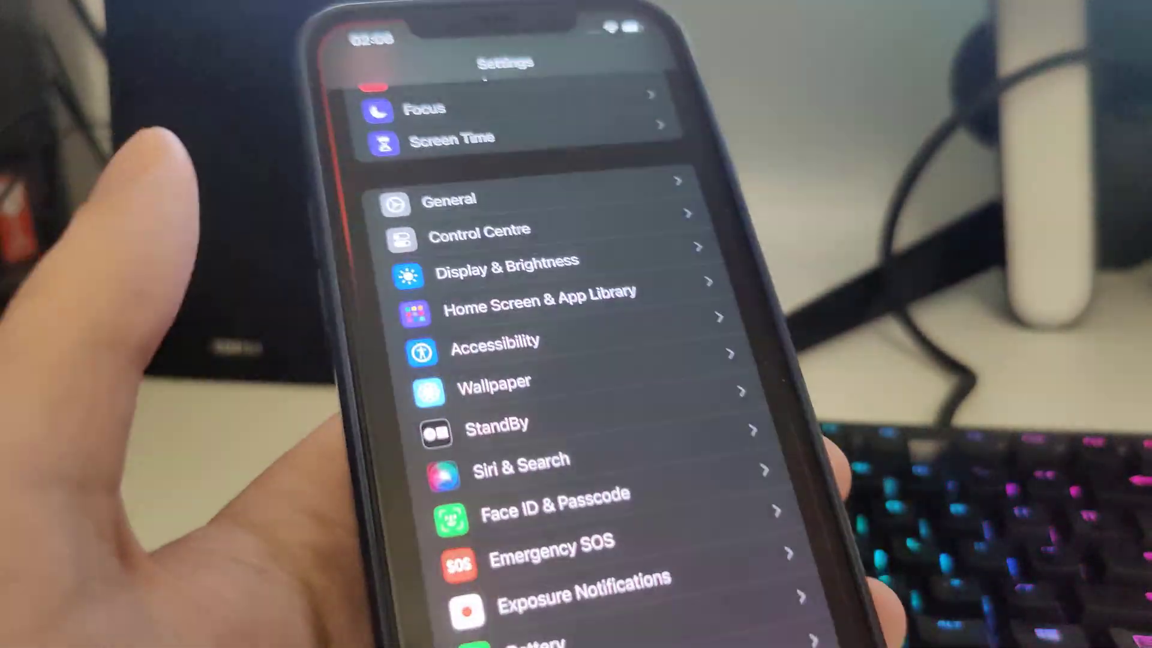
scroll(down, 3)
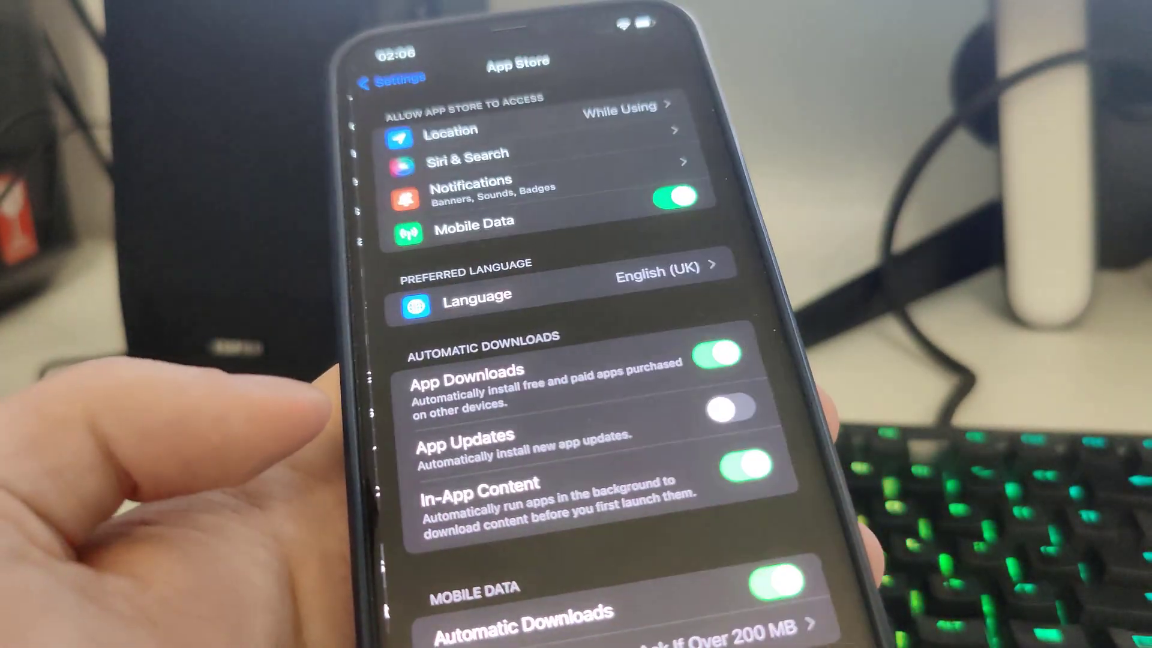
scroll(down, 3)
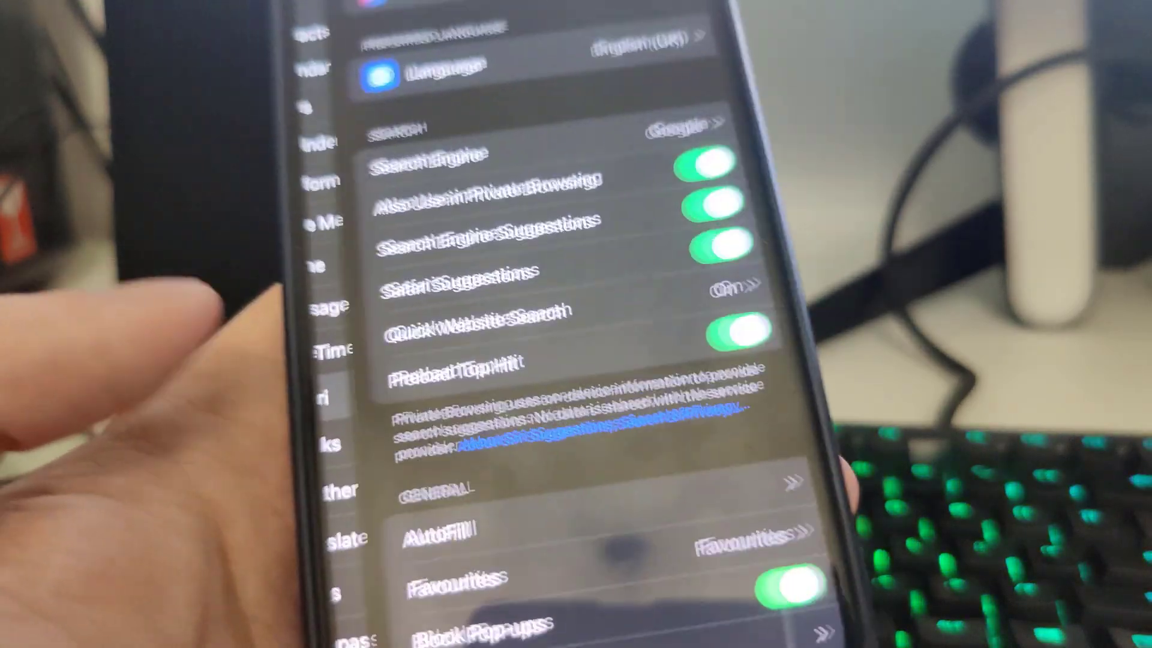
scroll(down, 3)
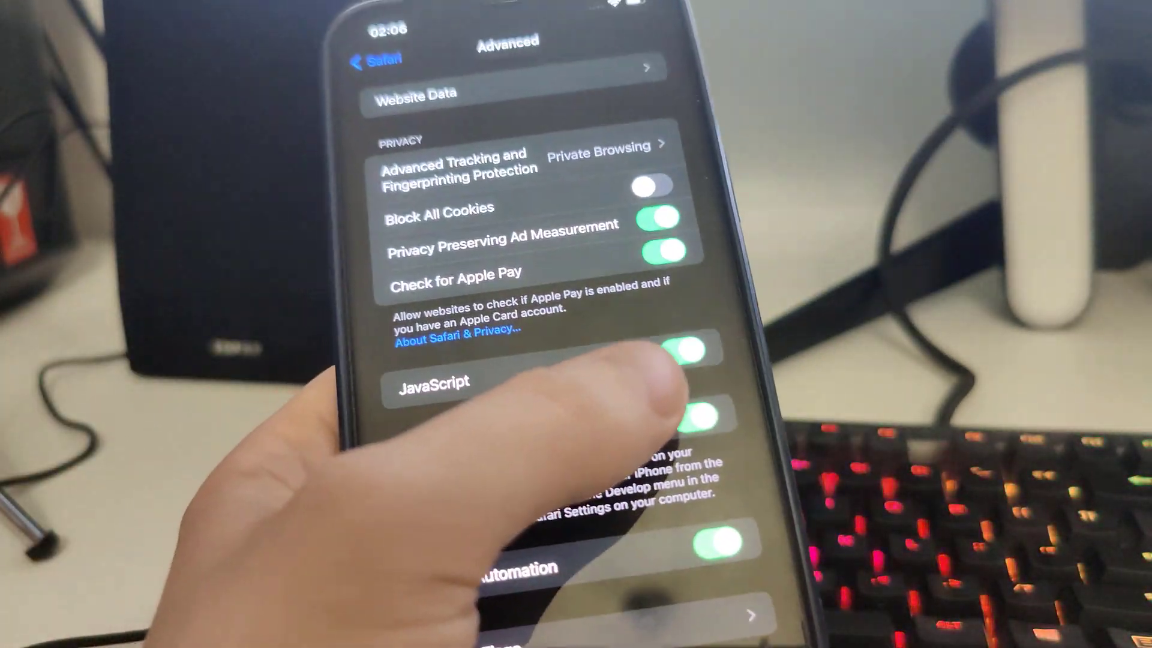
scroll(up, 3)
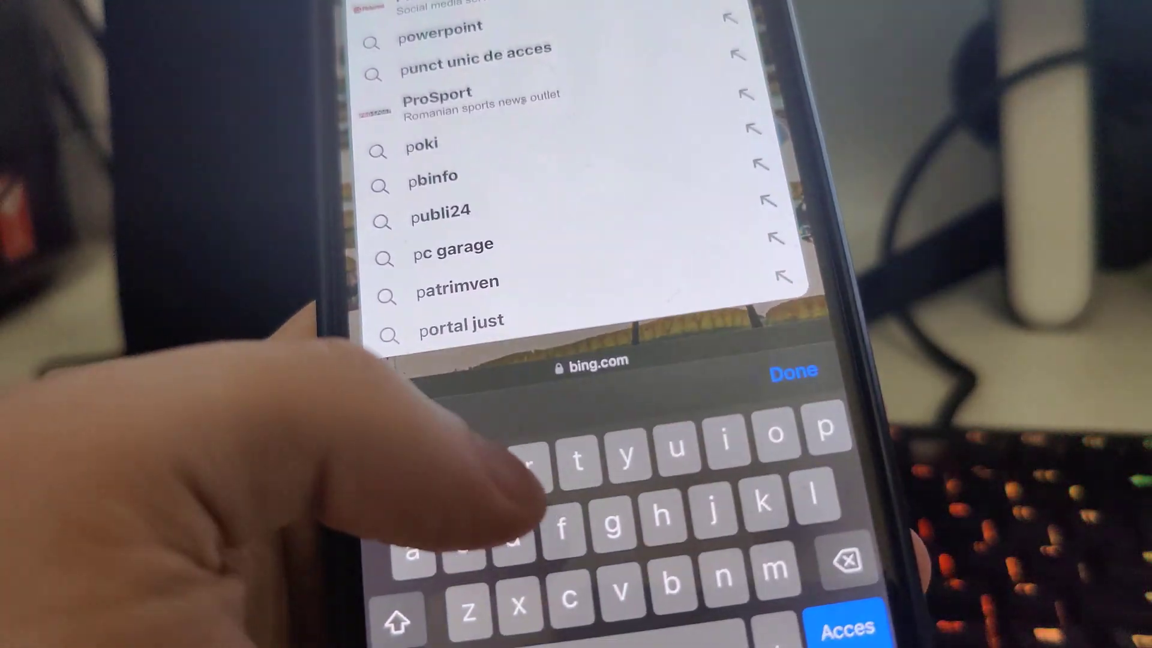
click(792, 371)
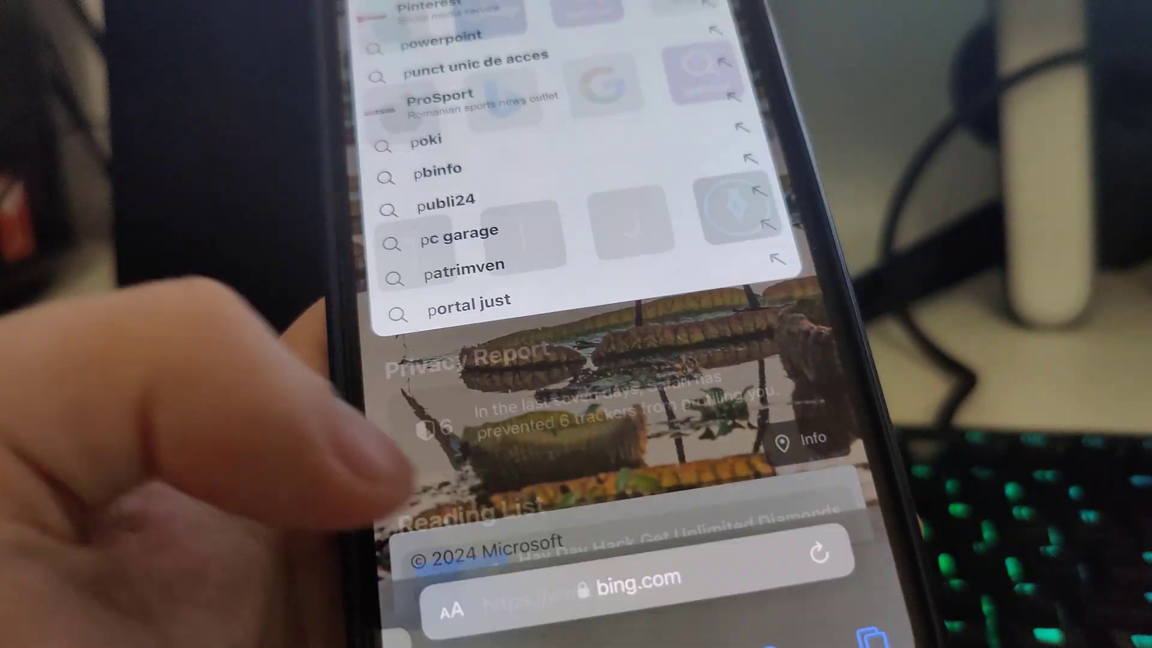